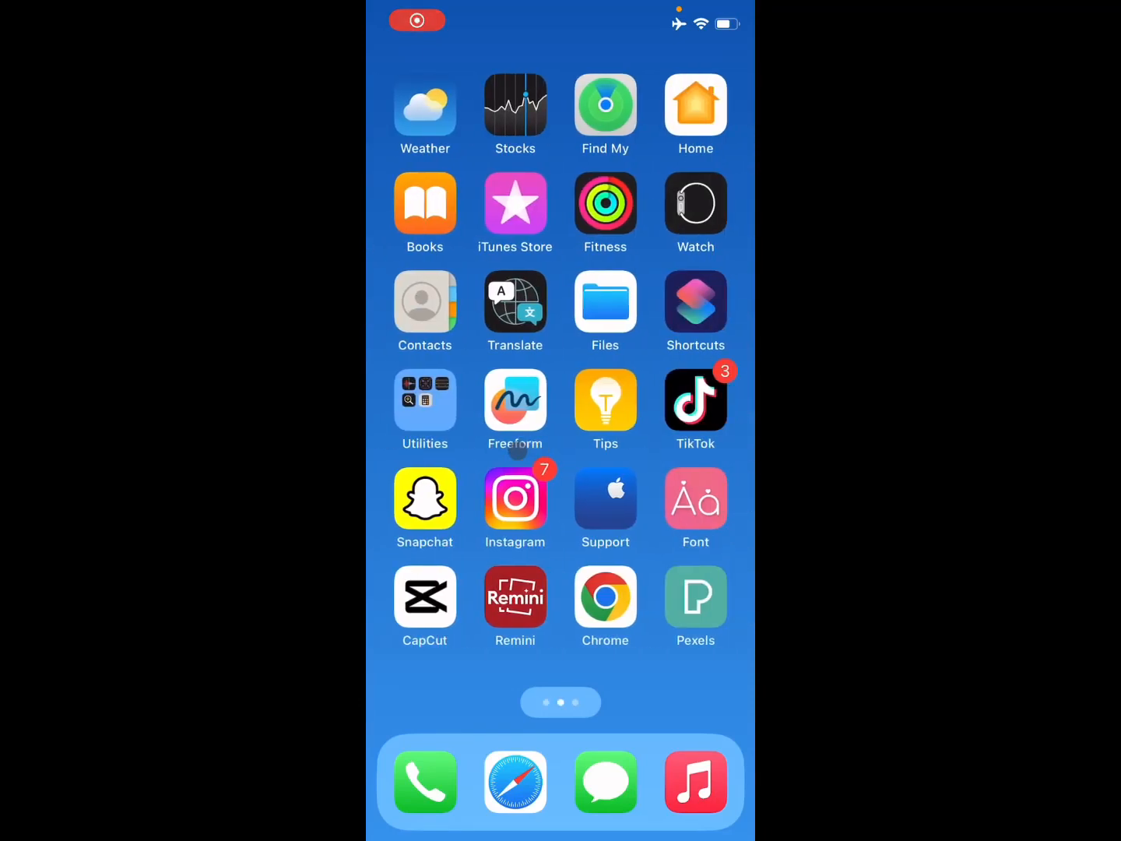
Swipe back to the first Home Screen page with the Weather widget, FaceTime and Photos
{"action": "scroll", "scroll_direction": "right", "scroll_amount": 3}
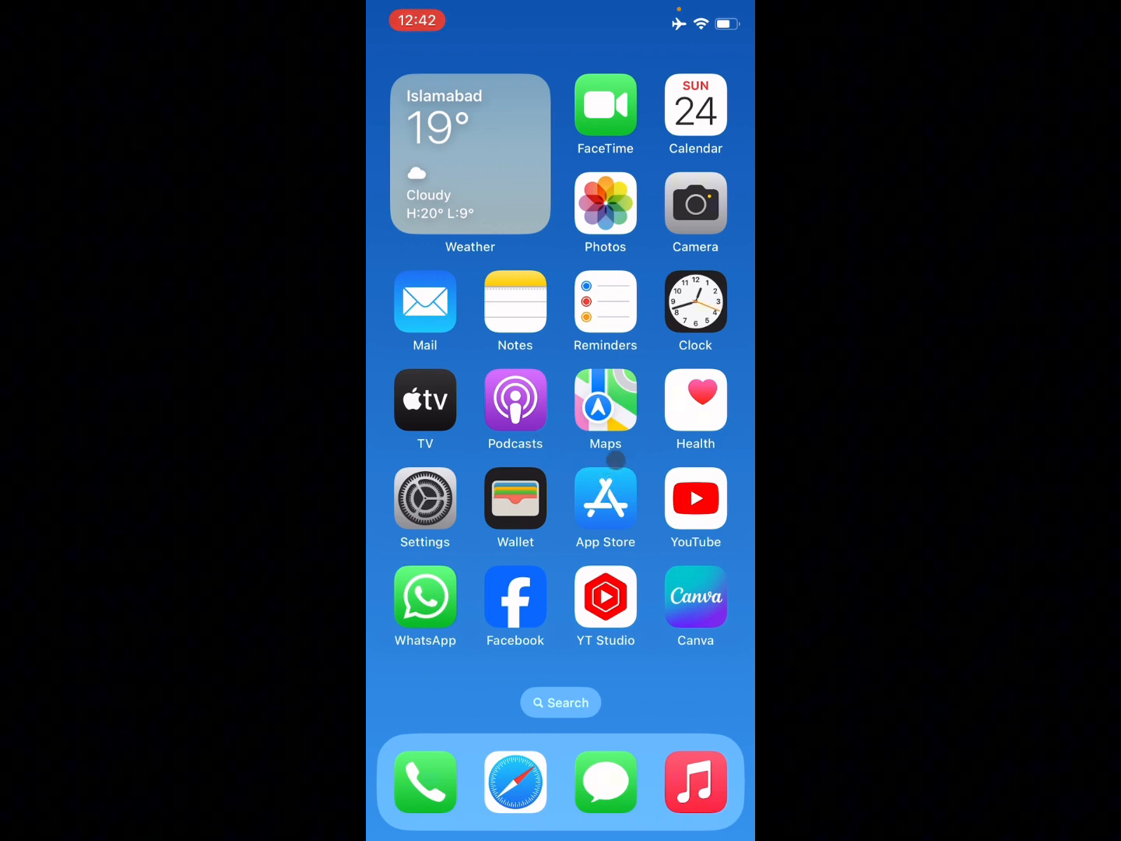
{"action": "scroll", "scroll_direction": "left", "scroll_amount": 3}
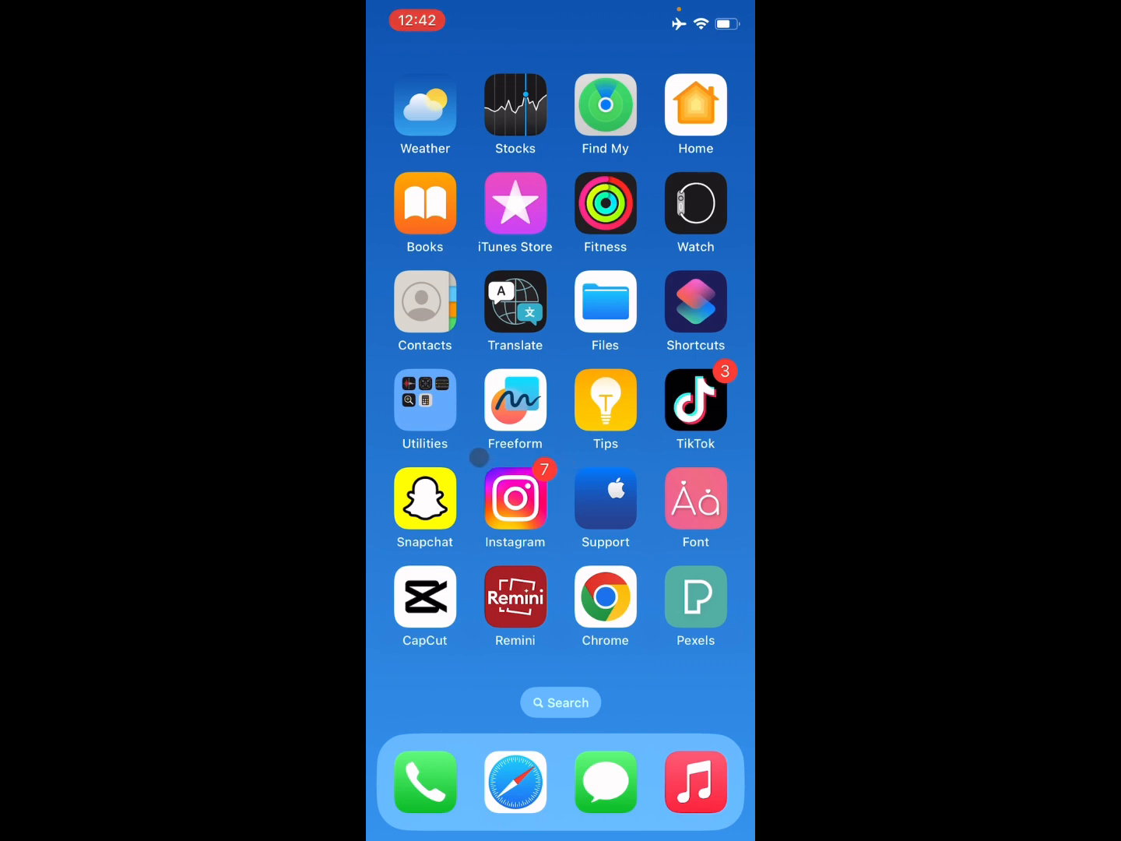
{"action": "scroll", "scroll_direction": "left", "scroll_amount": 3}
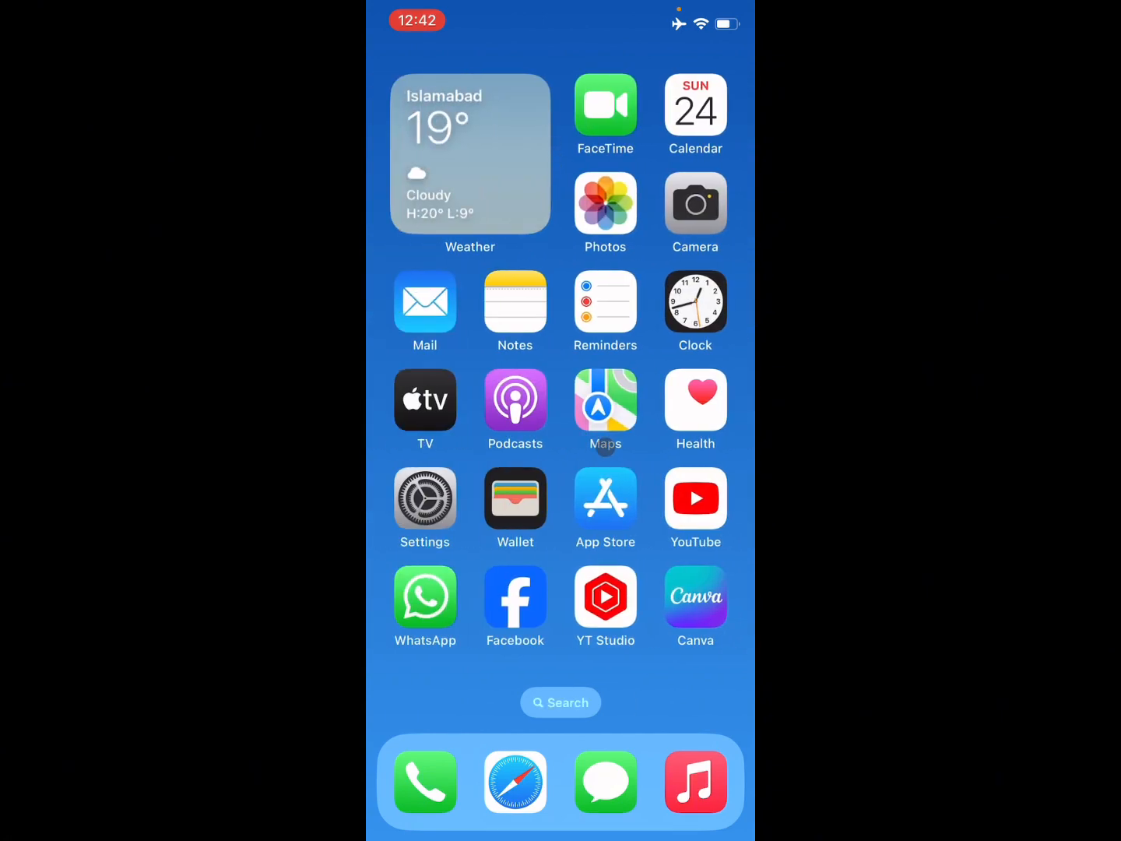
Confirm in Settings that Wi-Fi is on and connected to a network
{"action": "left_click", "coordinate": [425, 500]}
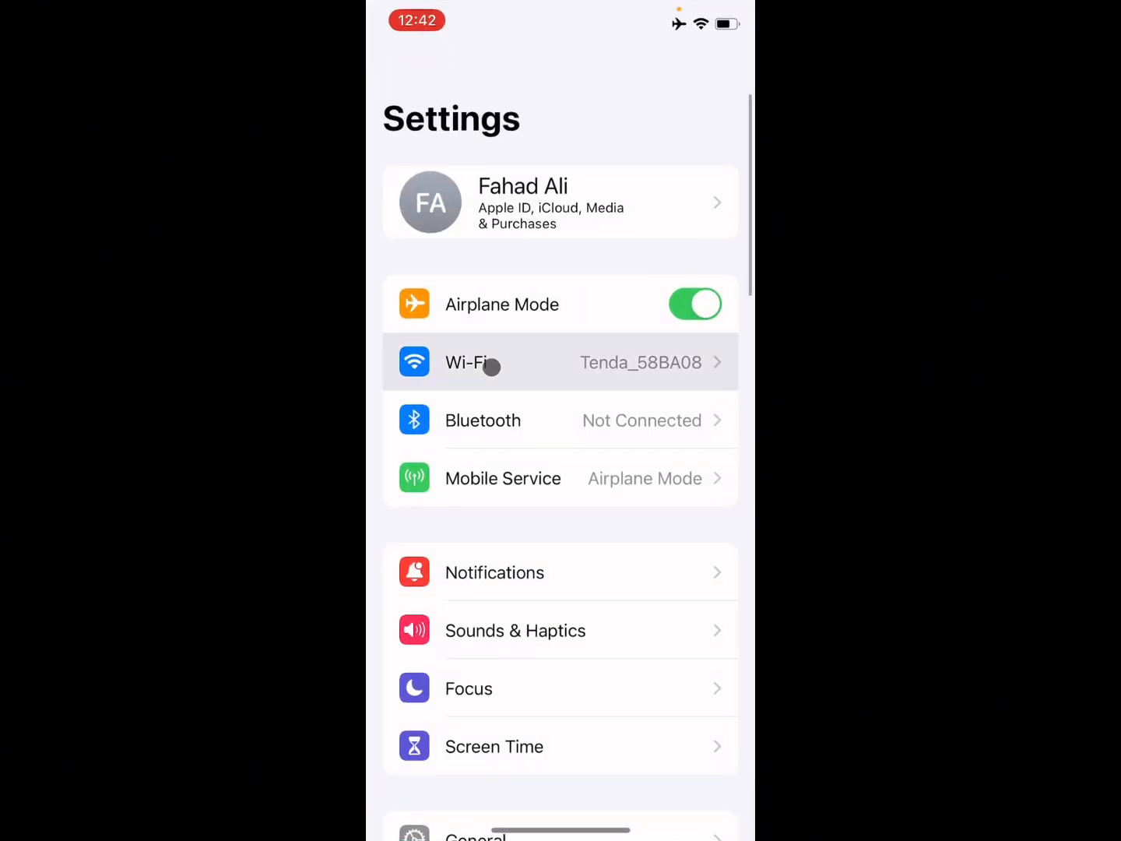
{"action": "left_click", "coordinate": [502, 362]}
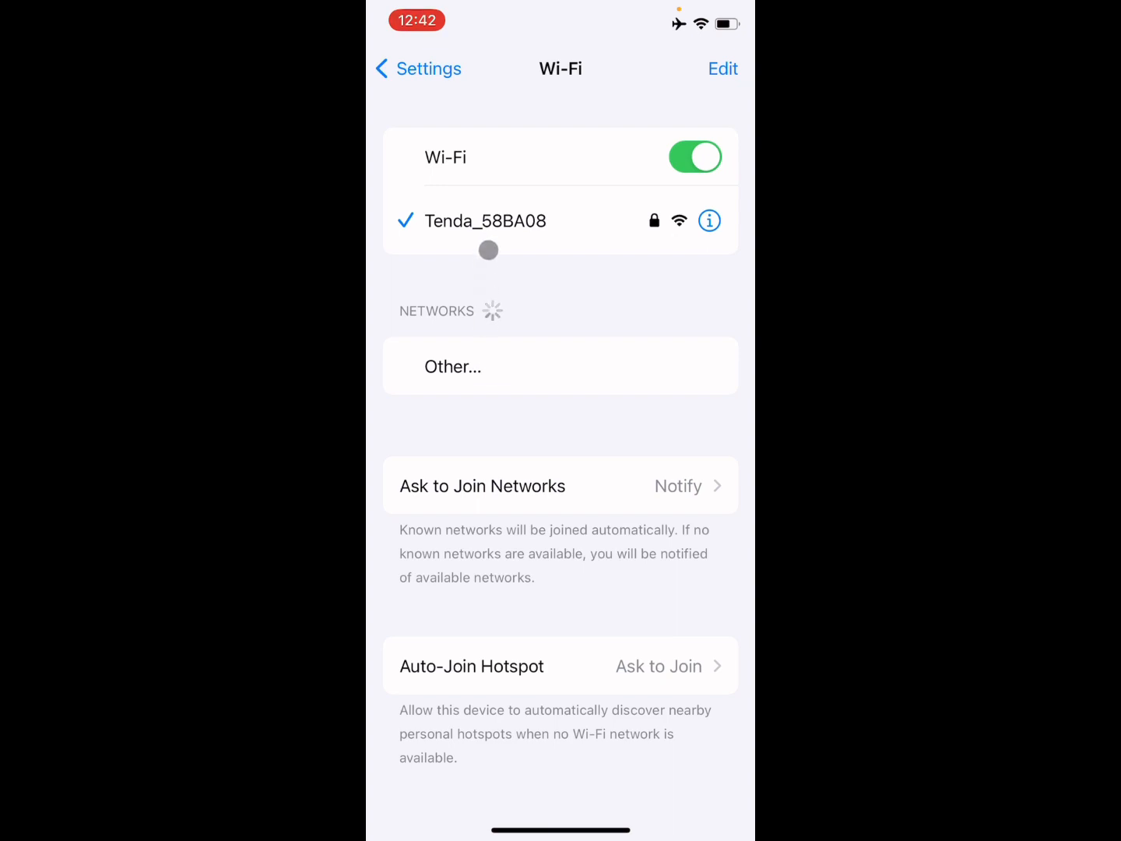
{"action": "left_click", "coordinate": [418, 69]}
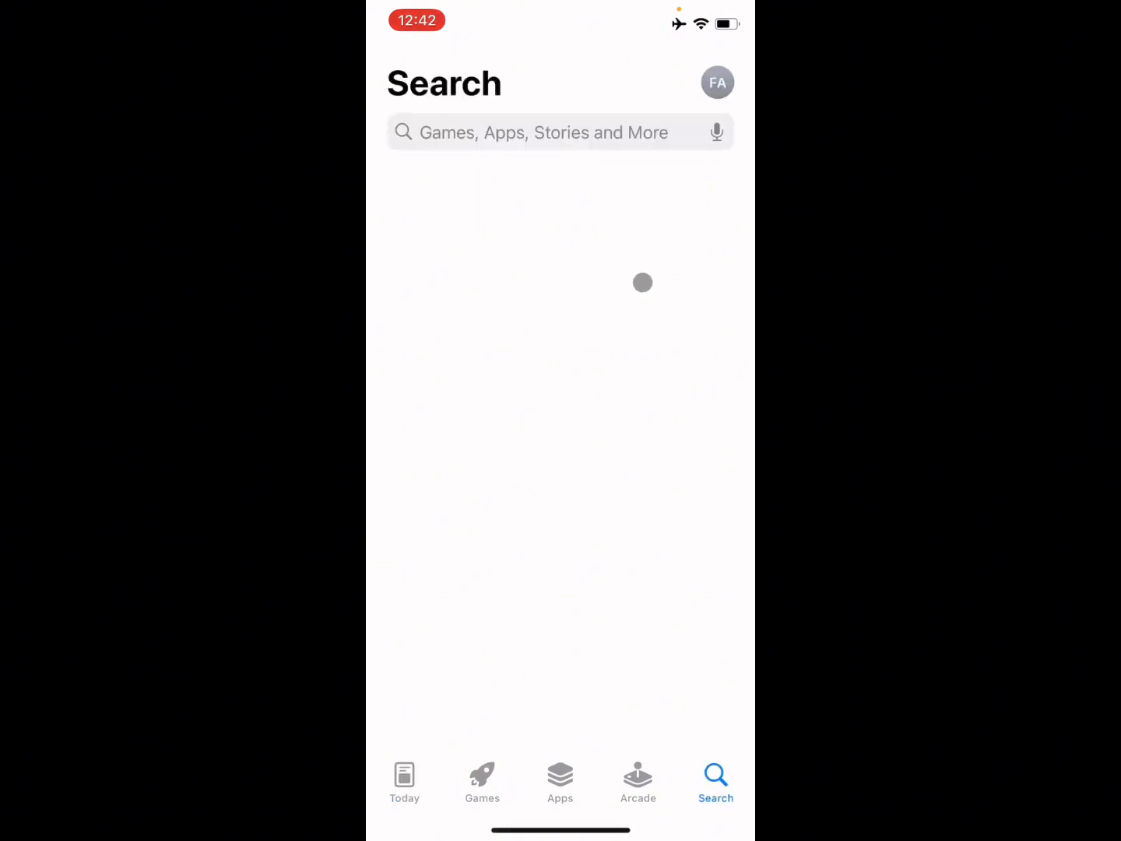
Search the App Store for 'capcut'
{"action": "type", "text": "capcut"}
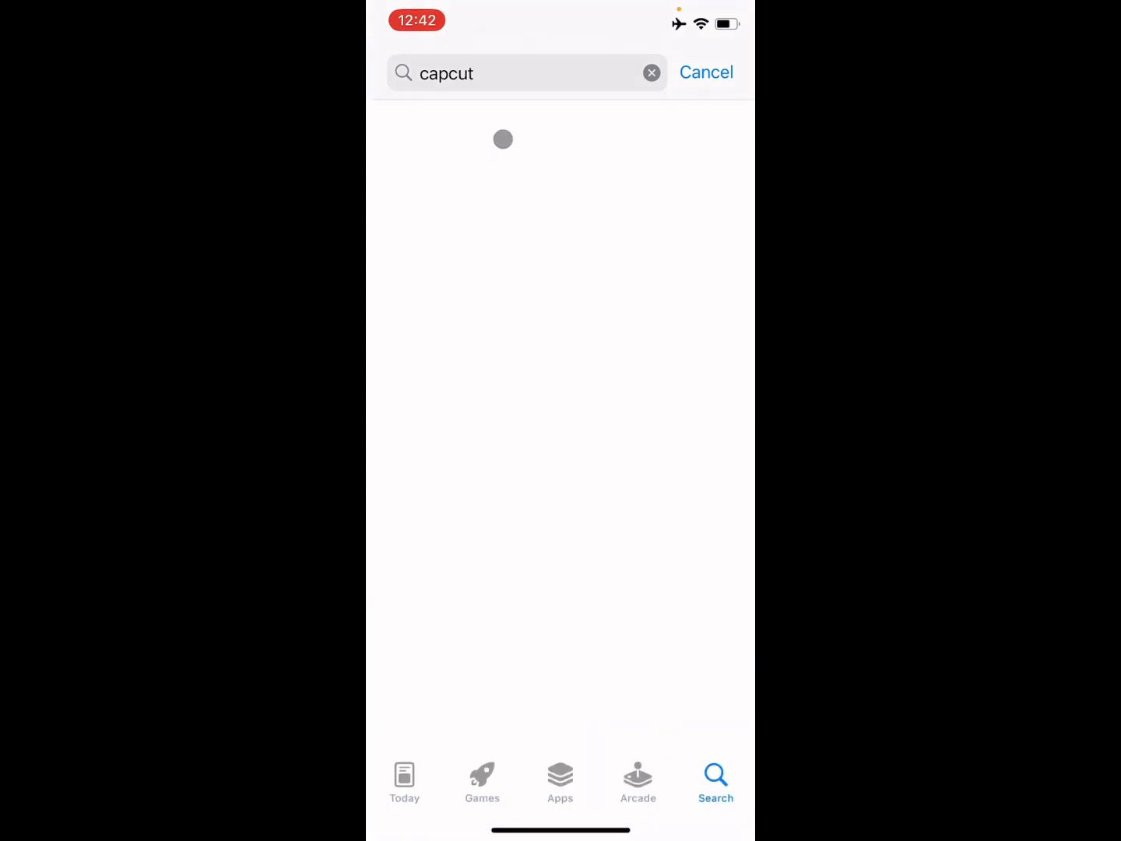
{"action": "left_click", "coordinate": [502, 140]}
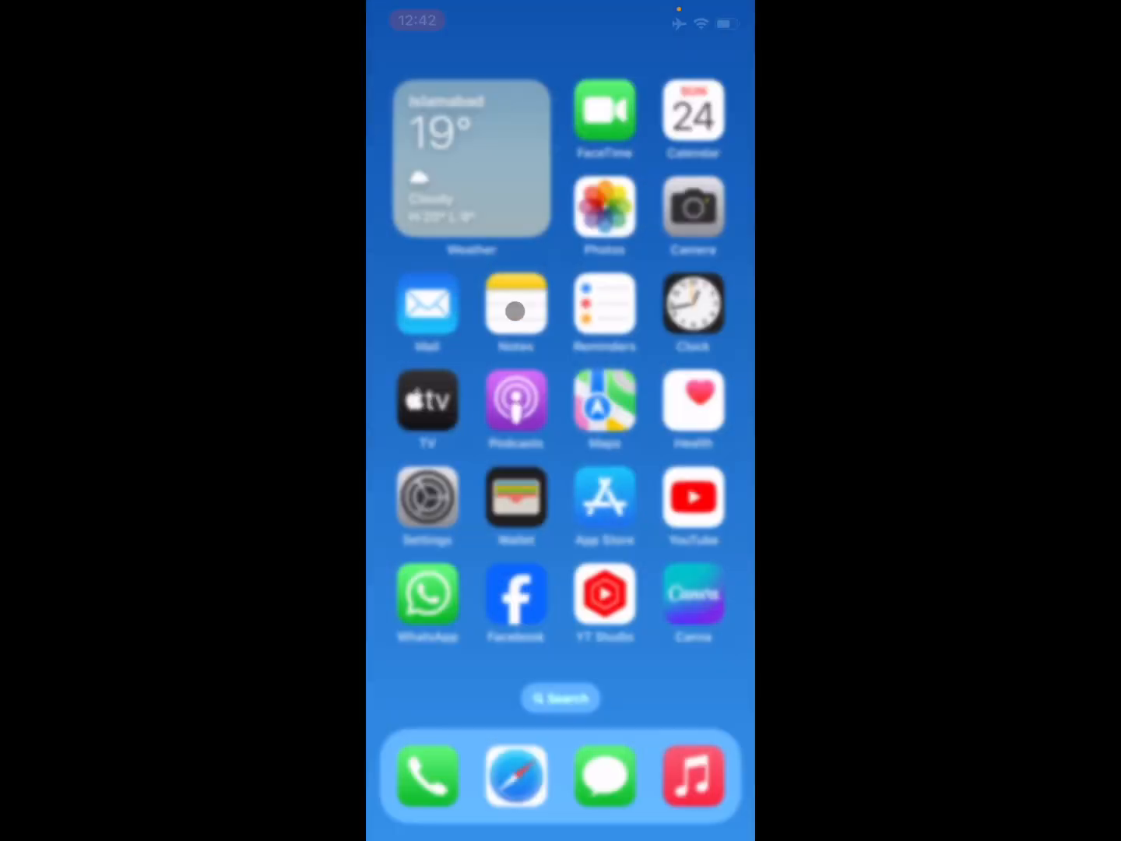
Launch CapCut from the second Home Screen page
{"action": "scroll", "scroll_direction": "left", "scroll_amount": 3}
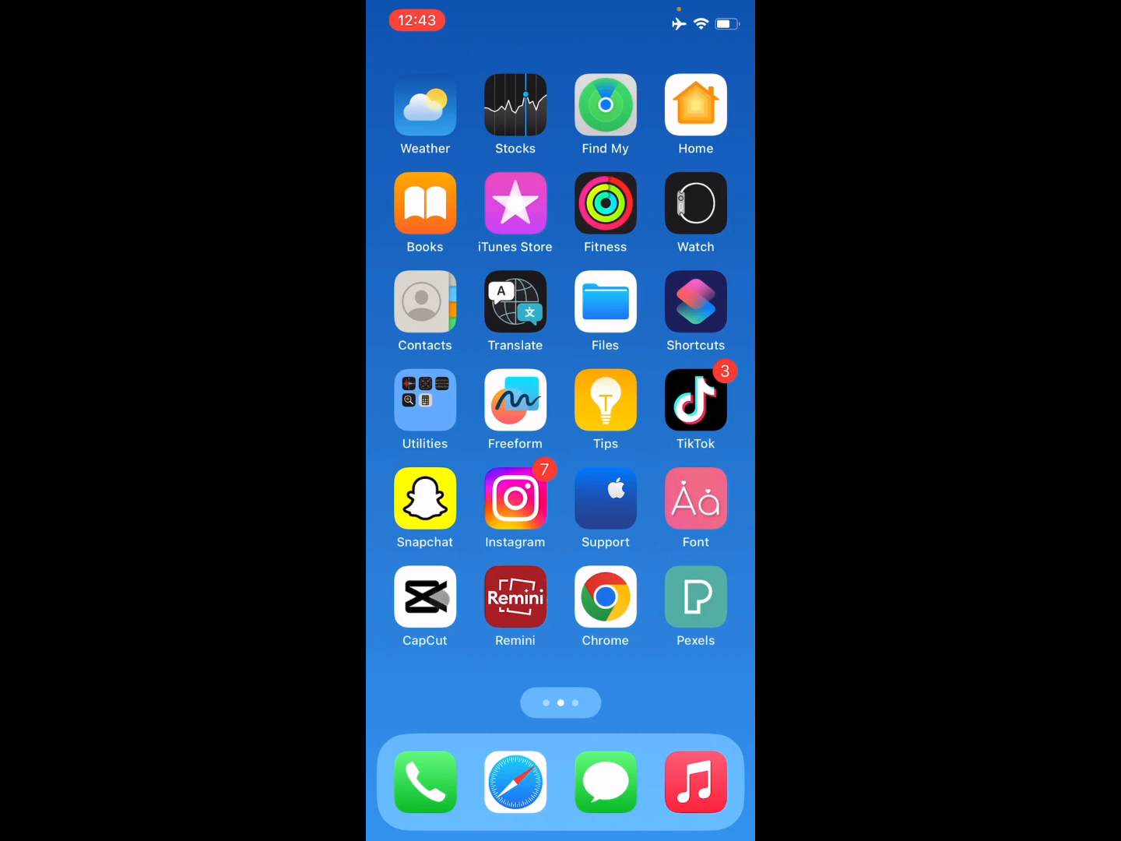
{"action": "left_click", "coordinate": [424, 599]}
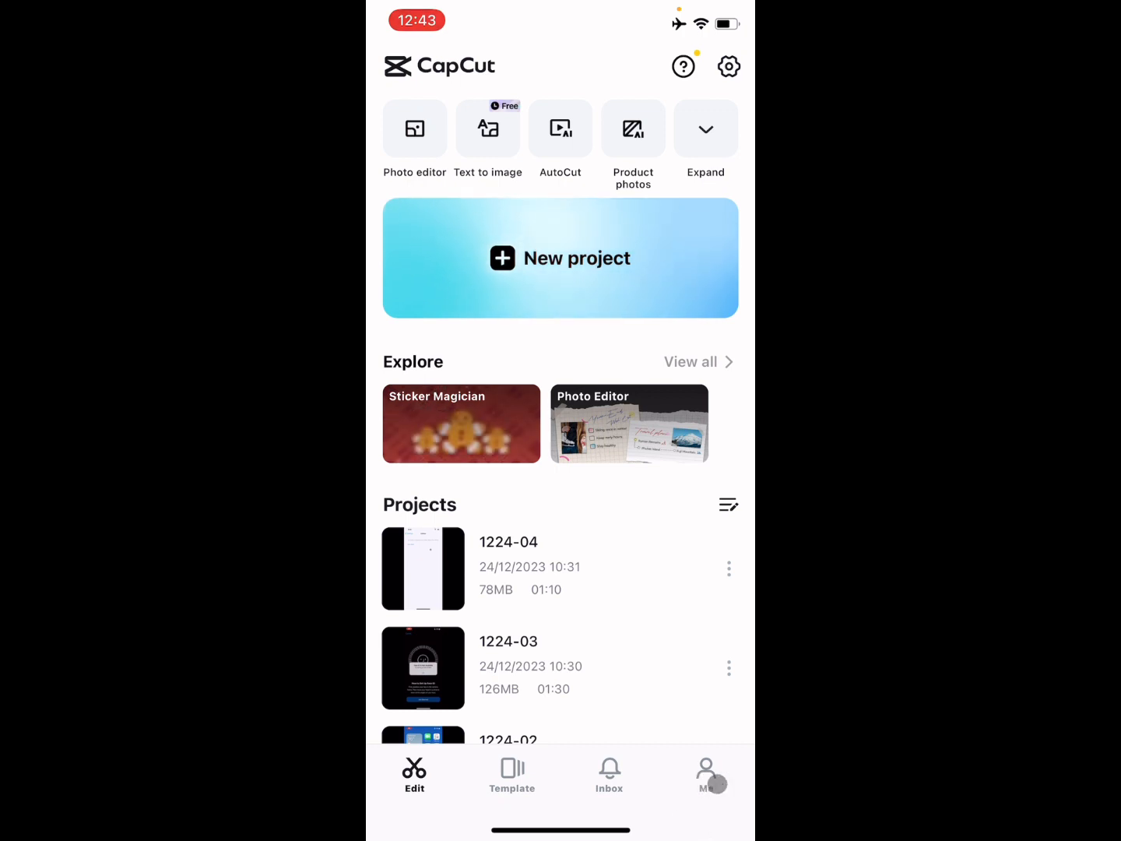
View the sign-in options under Me, then switch to the Template feed
{"action": "left_click", "coordinate": [705, 773]}
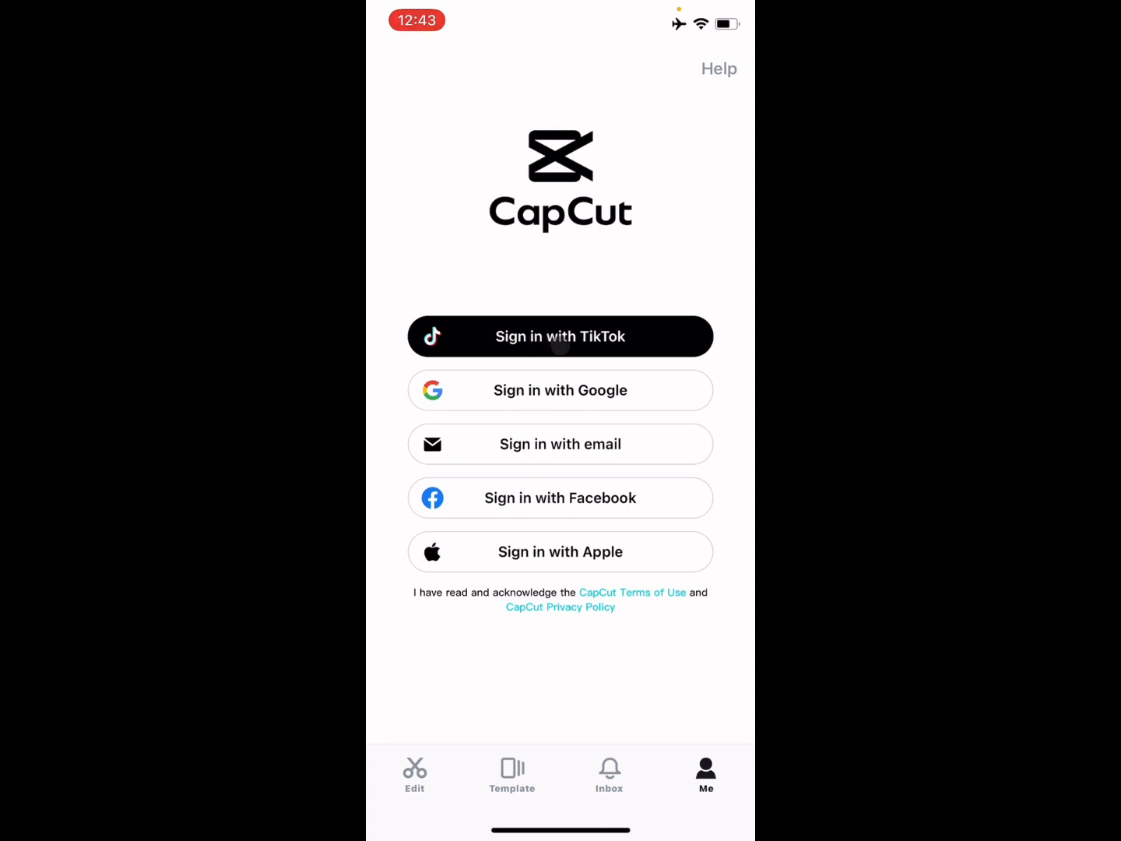
{"action": "mouse_move", "coordinate": [550, 444]}
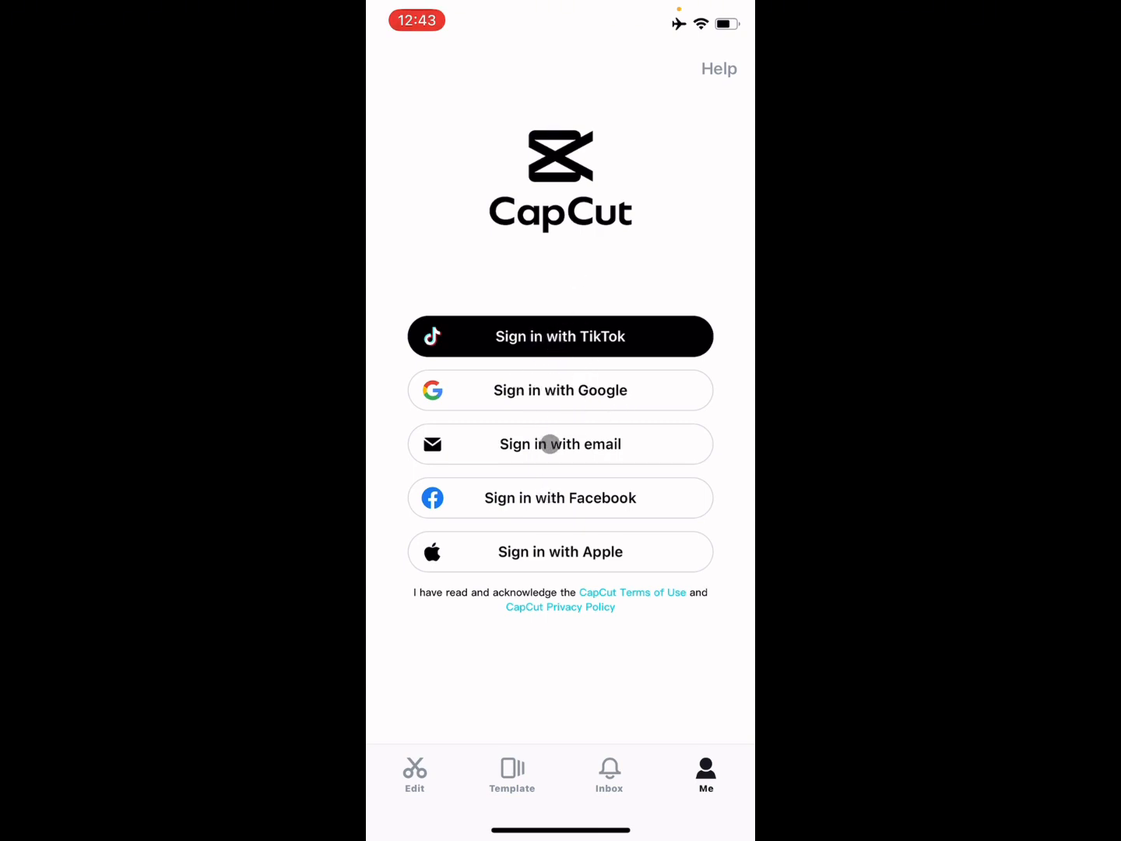
{"action": "left_click", "coordinate": [512, 775]}
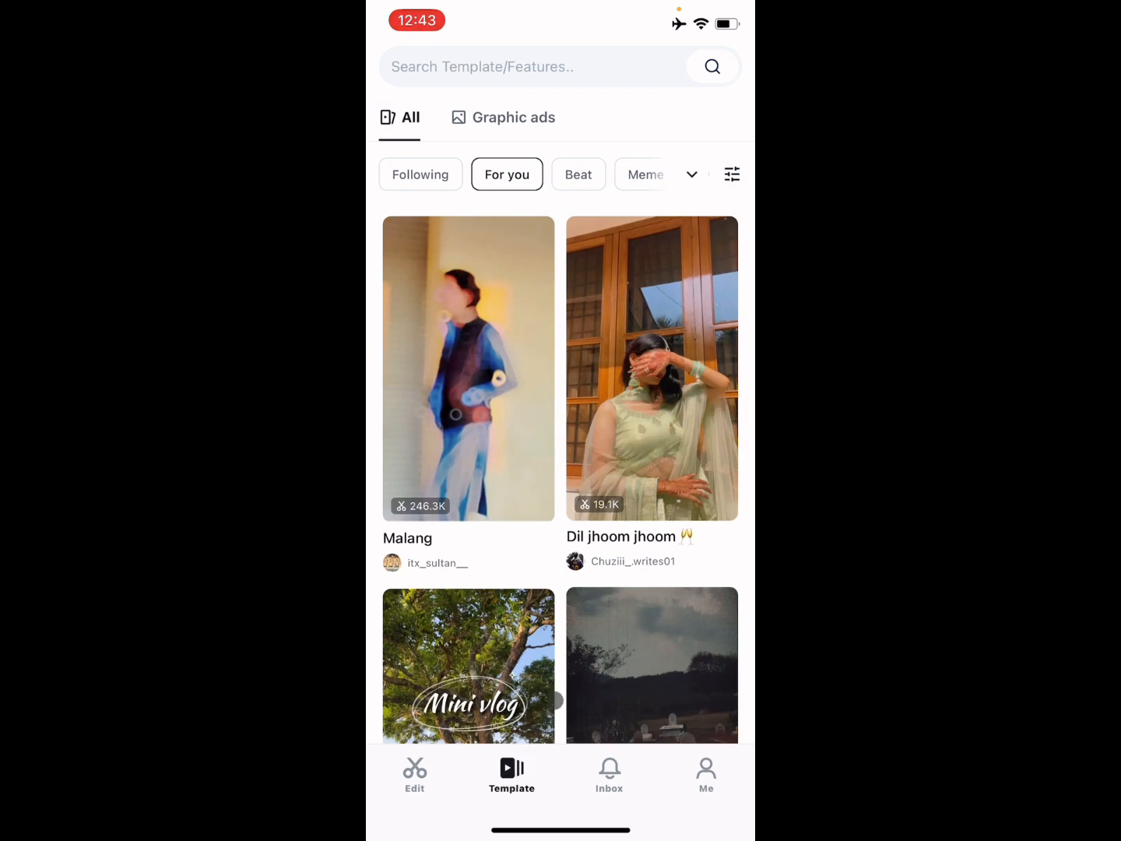
{"action": "left_click", "coordinate": [414, 775]}
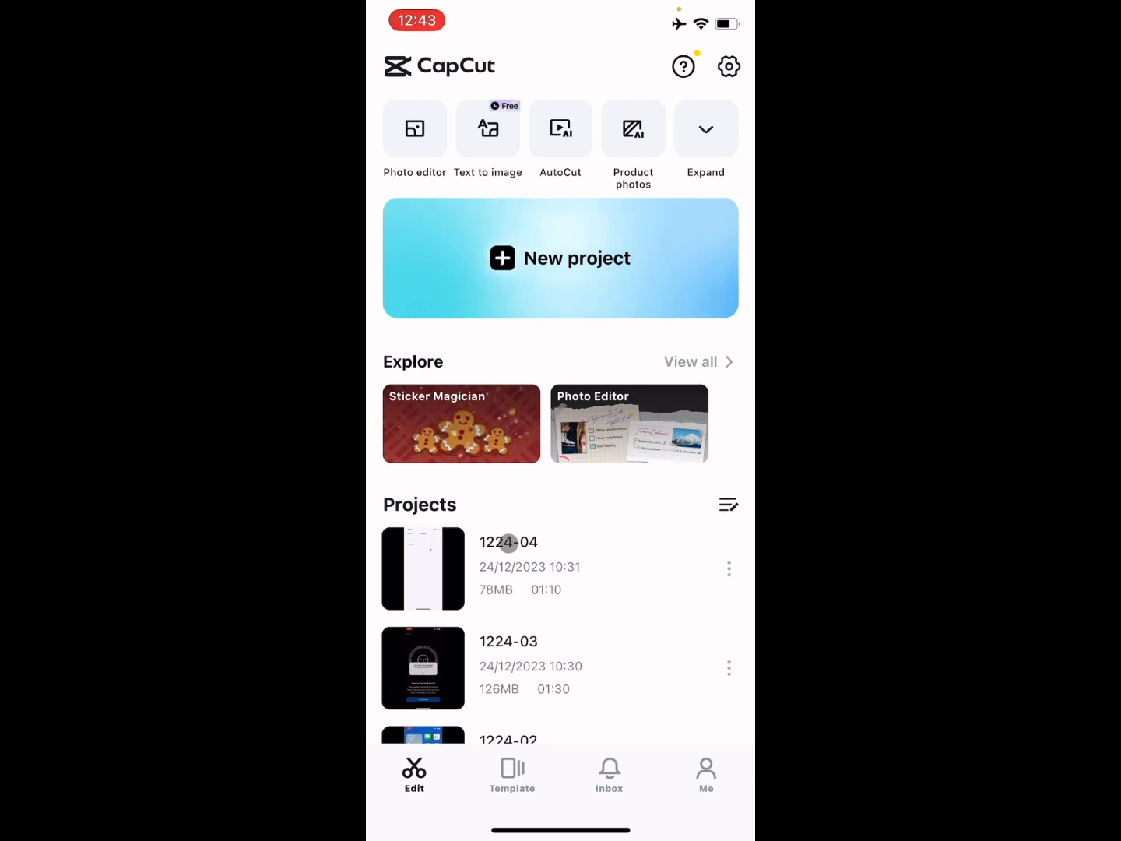
{"action": "left_click", "coordinate": [511, 774]}
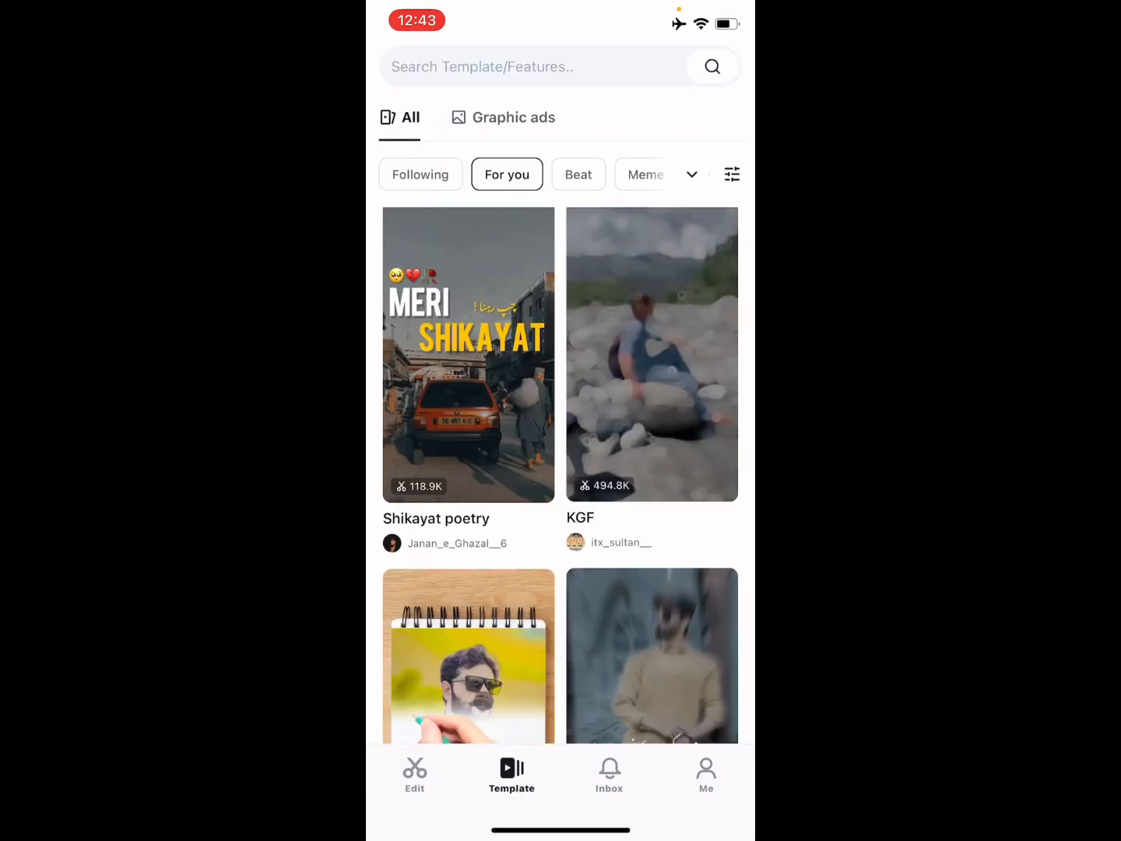